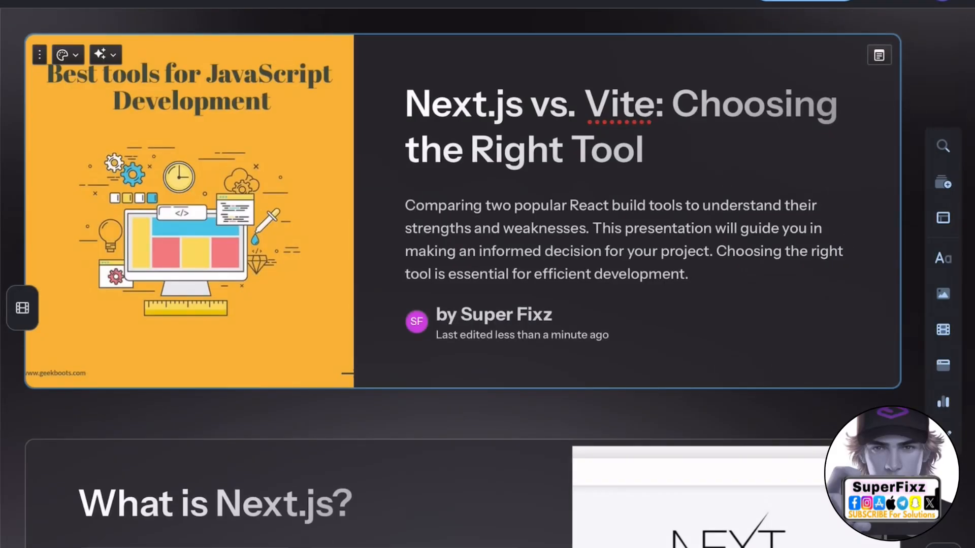
scroll(down, 3)
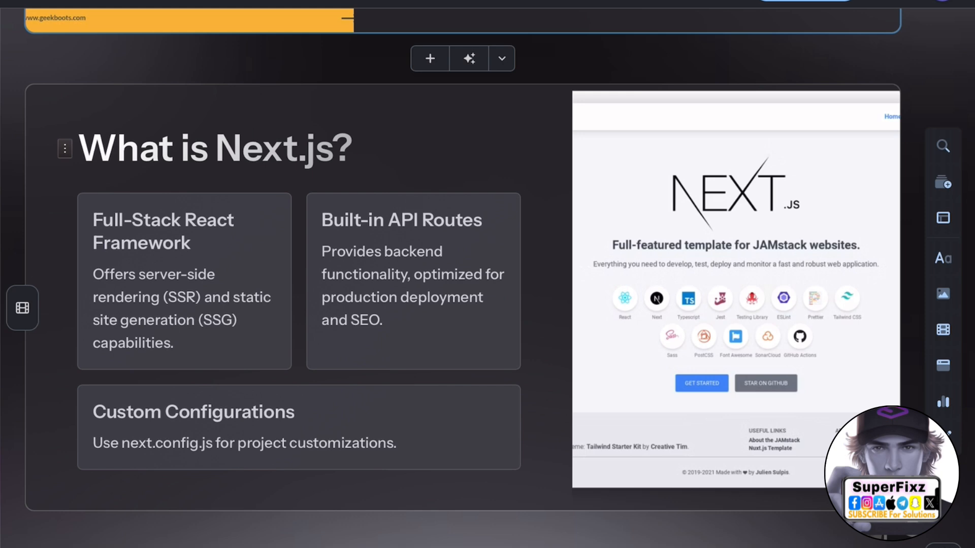
scroll(down, 3)
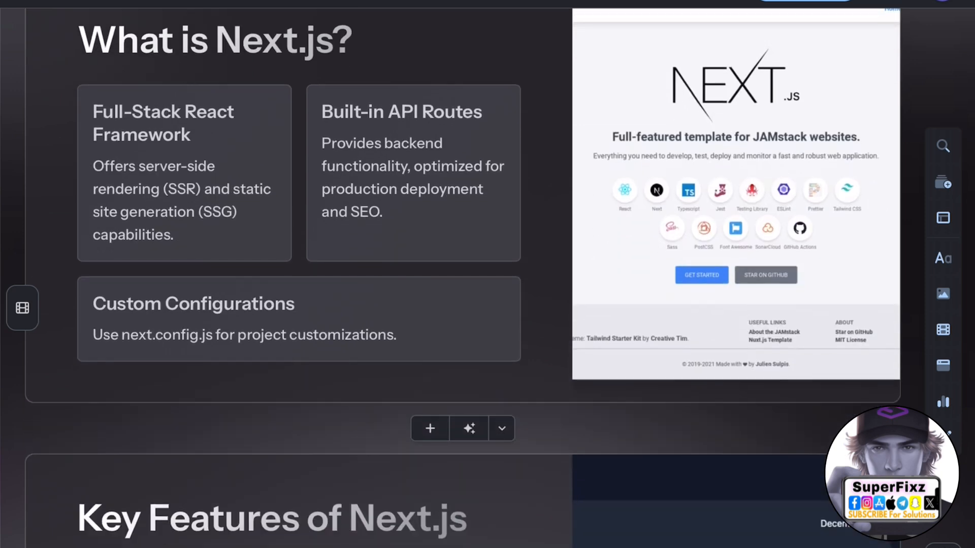
scroll(down, 3)
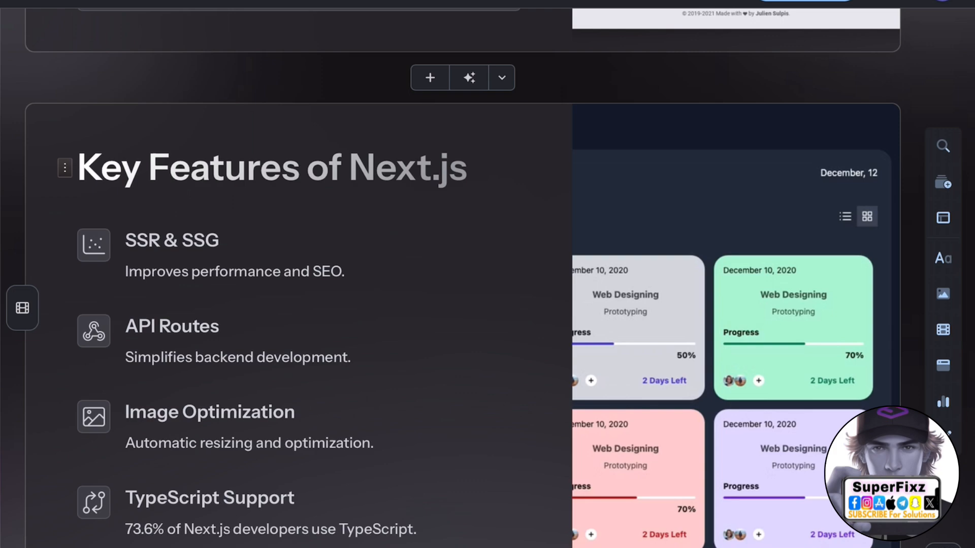
scroll(down, 3)
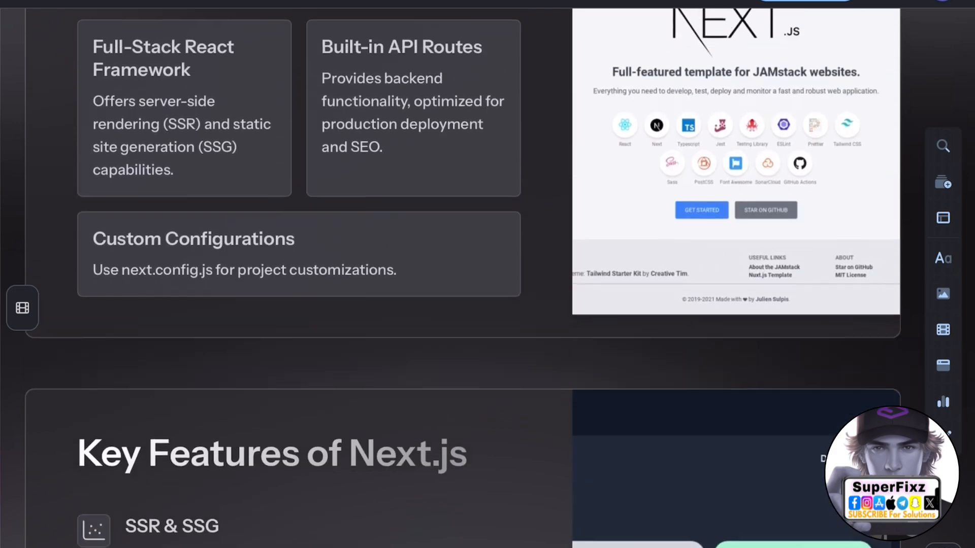
scroll(down, 3)
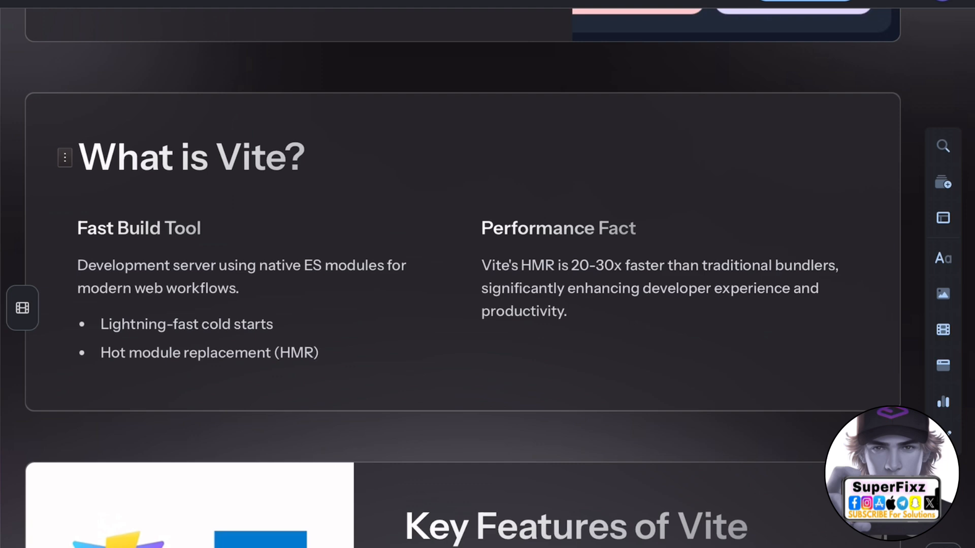
scroll(down, 3)
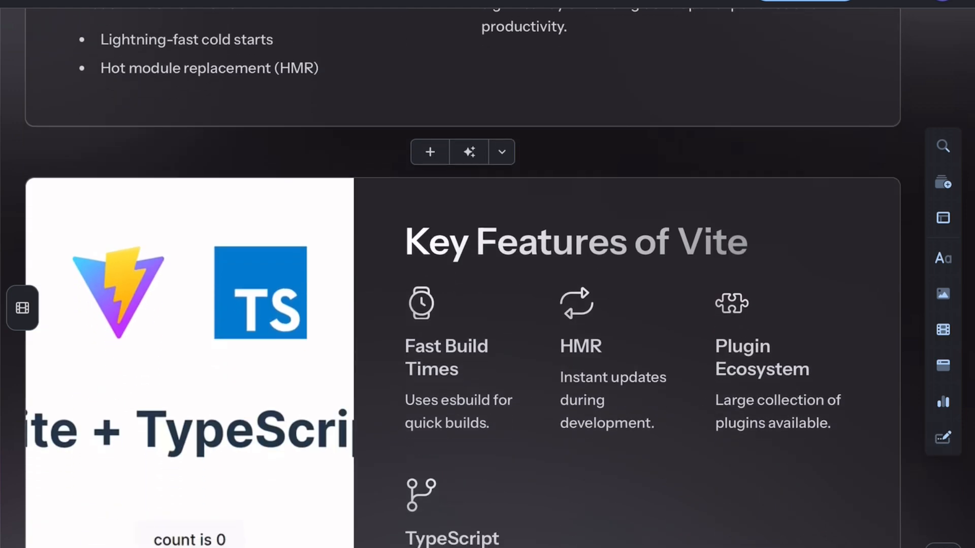
scroll(down, 3)
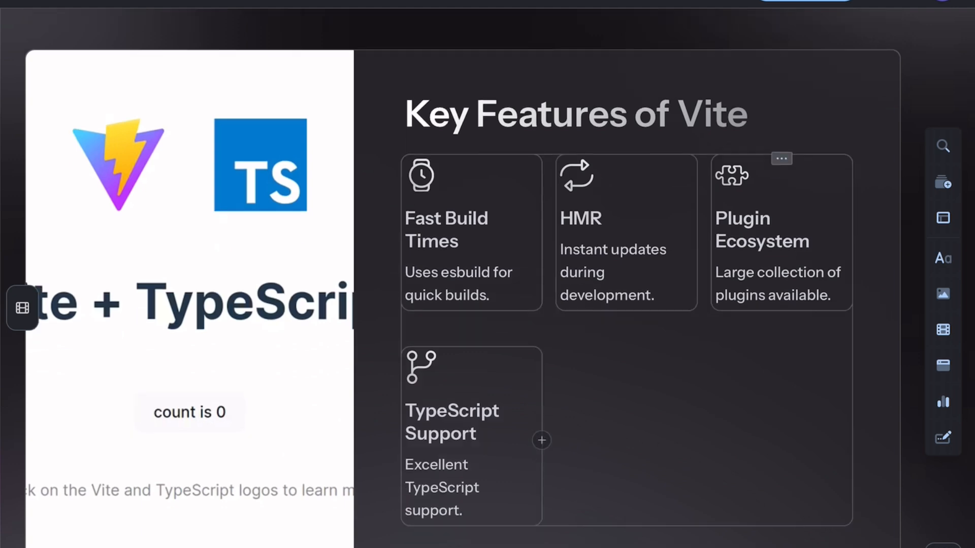
scroll(down, 3)
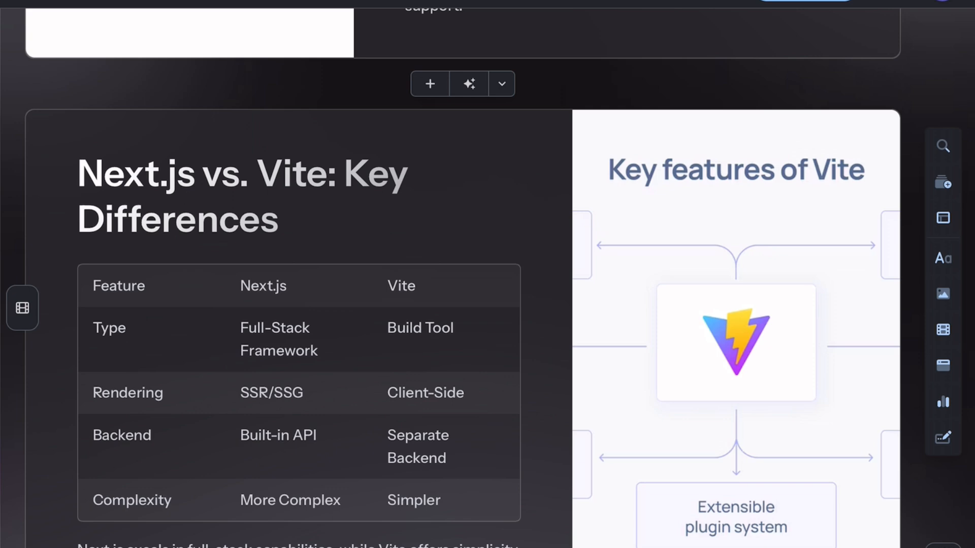
scroll(down, 3)
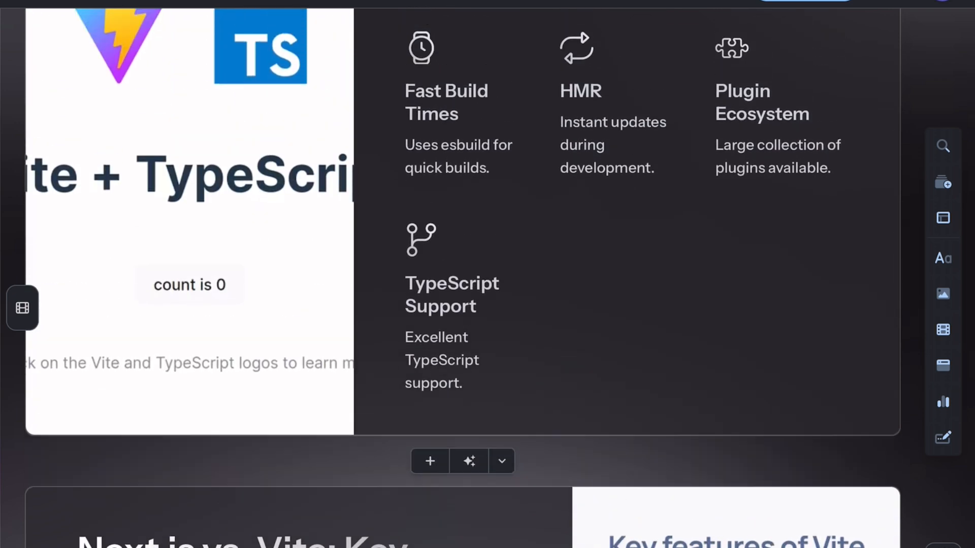
scroll(down, 3)
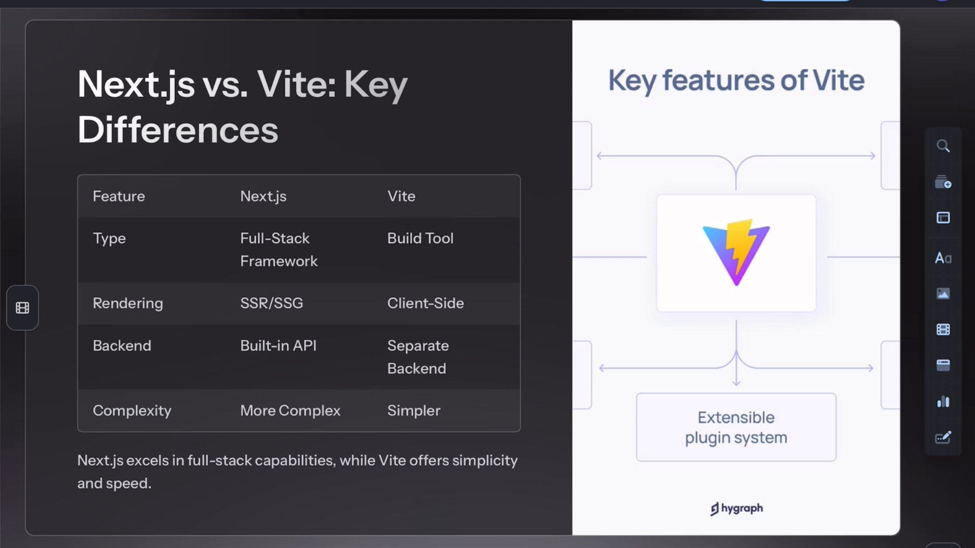
scroll(down, 3)
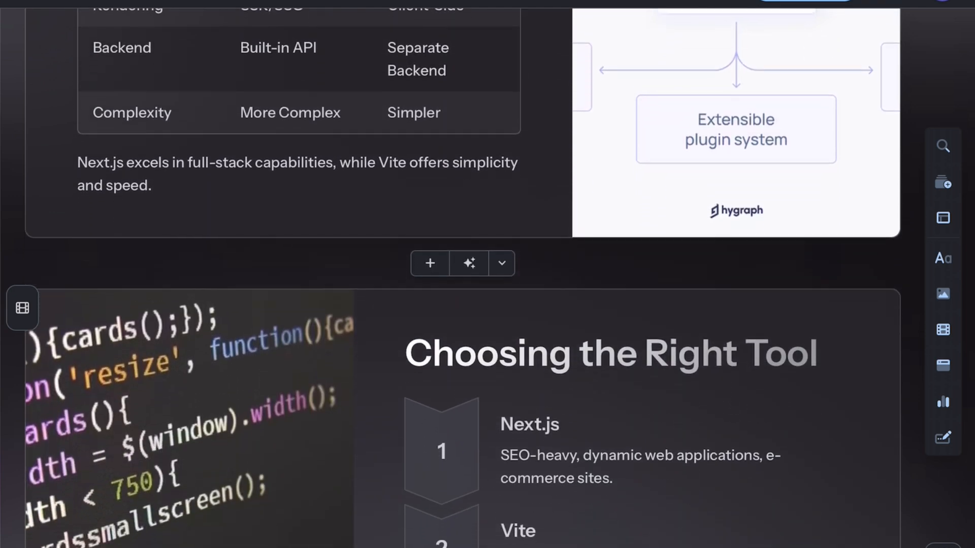